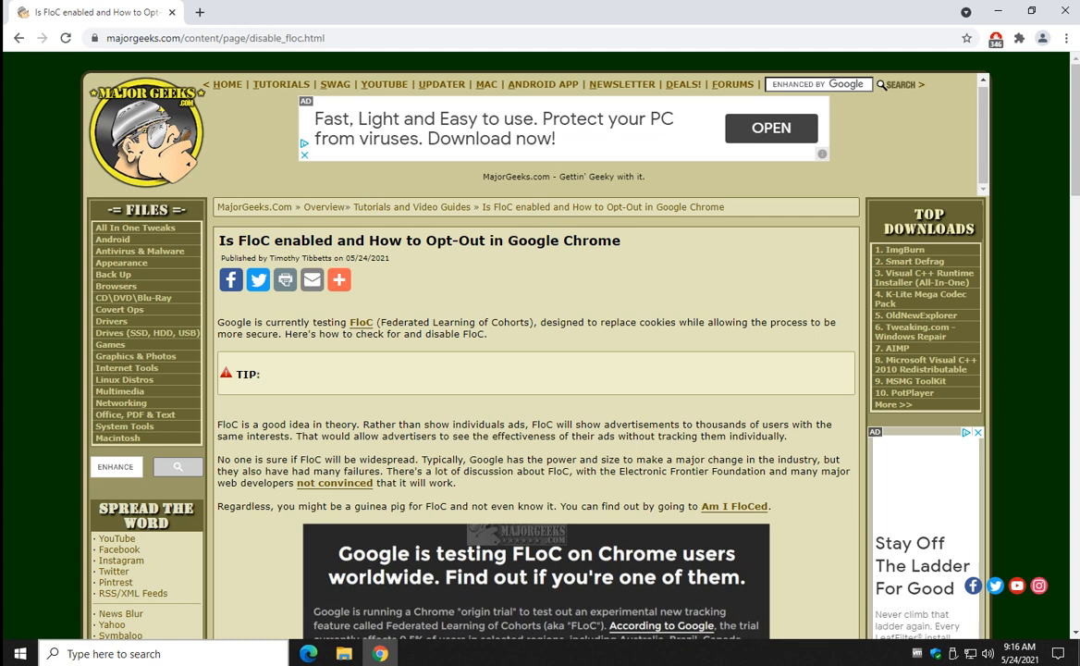
mouse_move(721, 485)
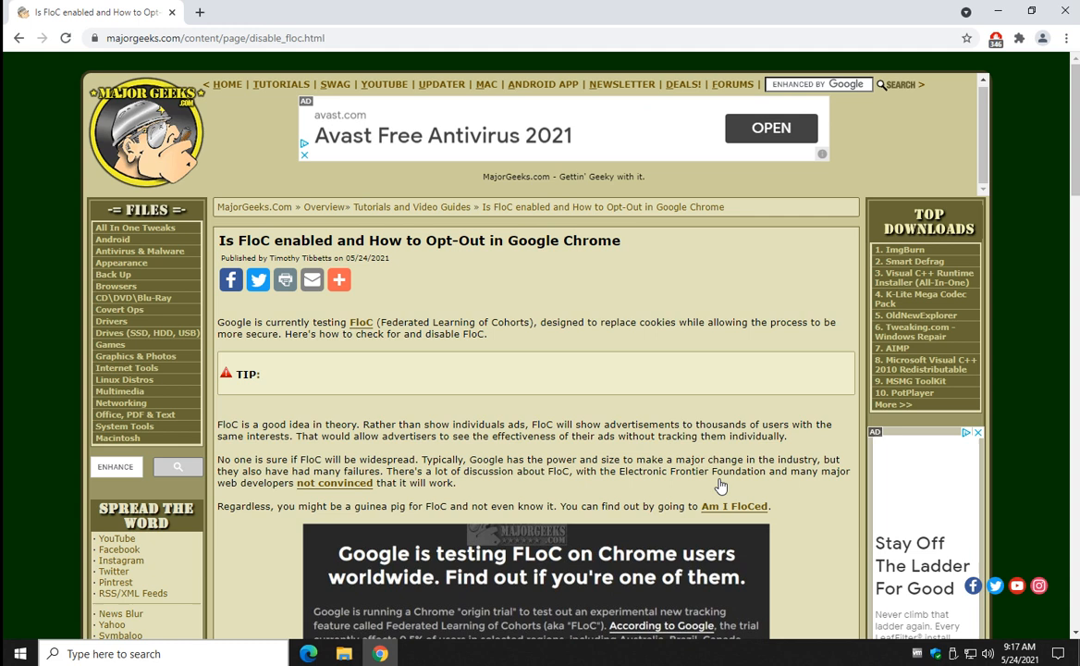
mouse_move(676, 351)
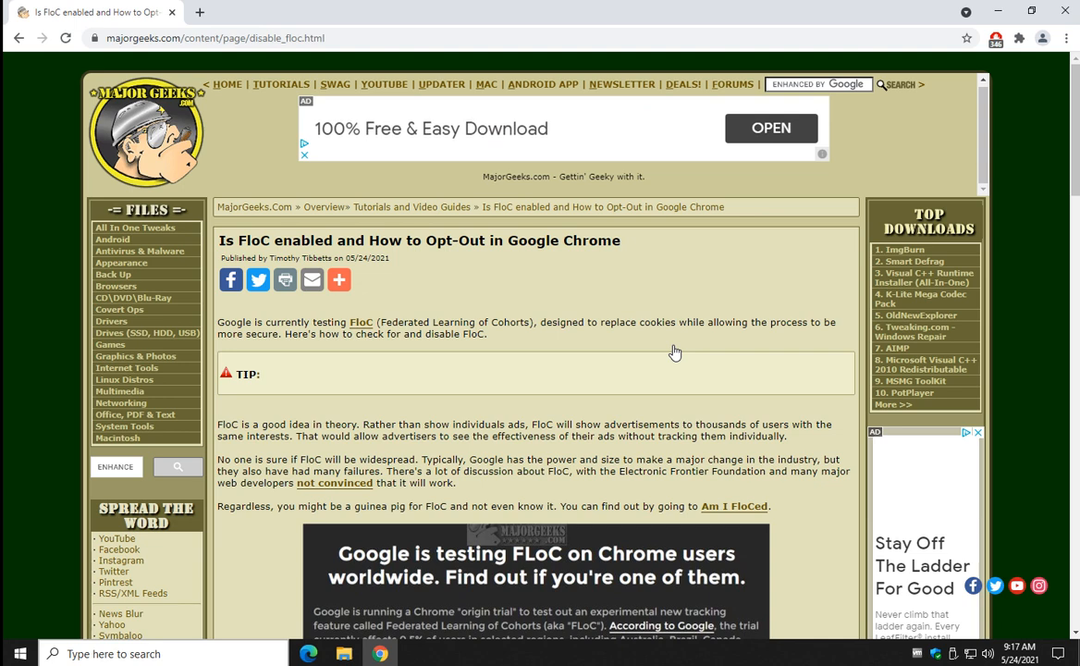
mouse_move(667, 326)
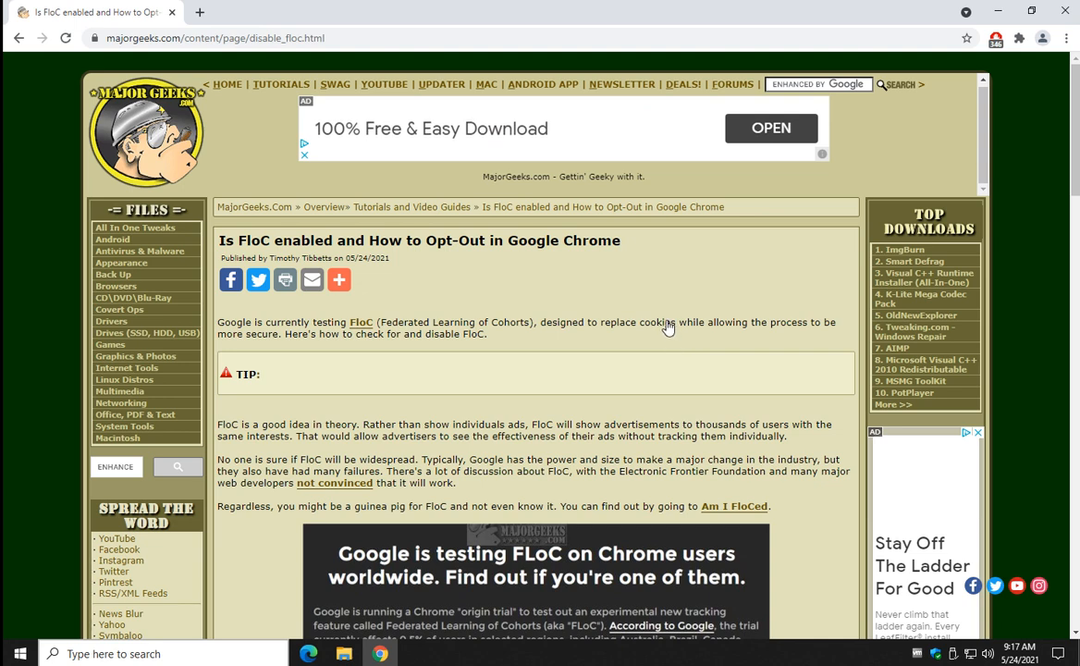
Skim EFF's 'Google's FLoC Is a Terrible Idea' article, then close its tab to return to MajorGeeks.
scroll(down, 3)
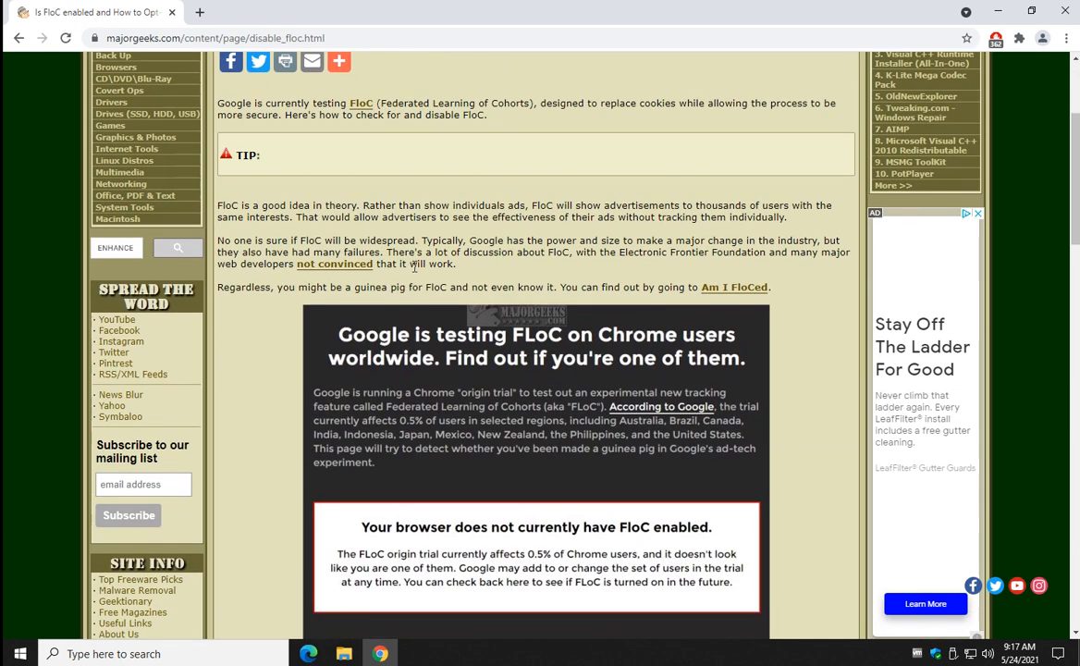
mouse_move(348, 282)
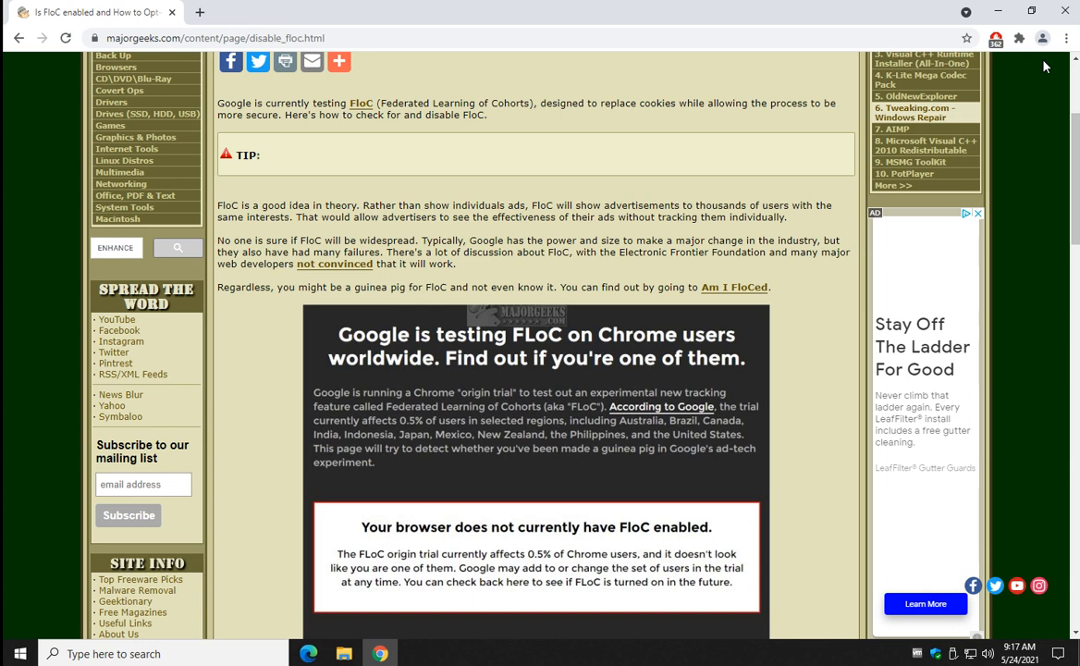
mouse_move(358, 333)
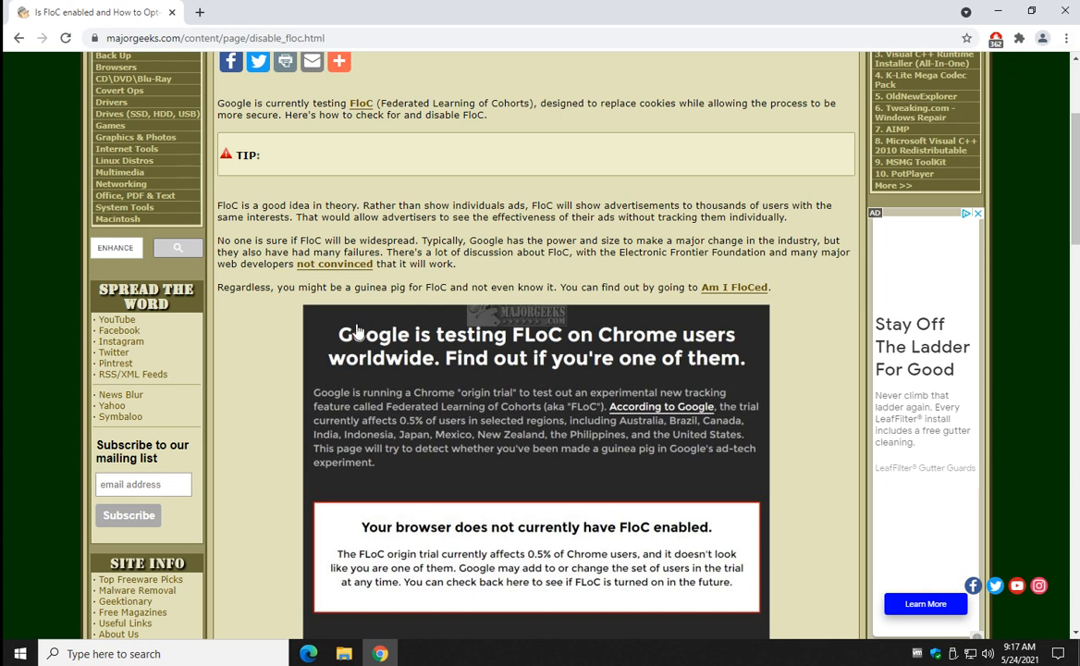
mouse_move(263, 385)
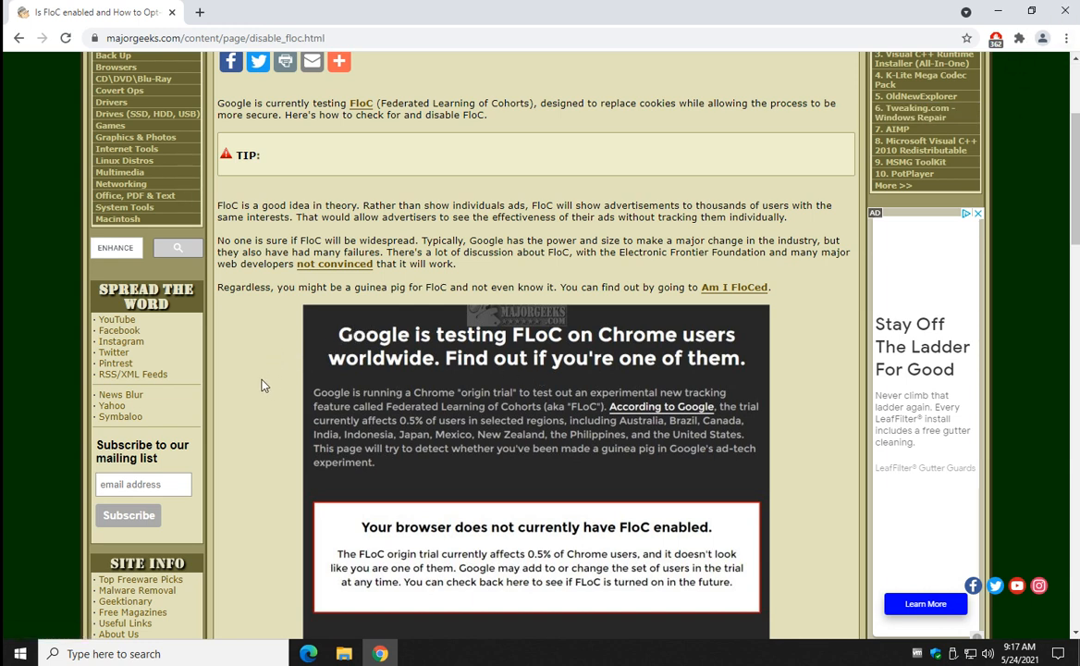
mouse_move(329, 276)
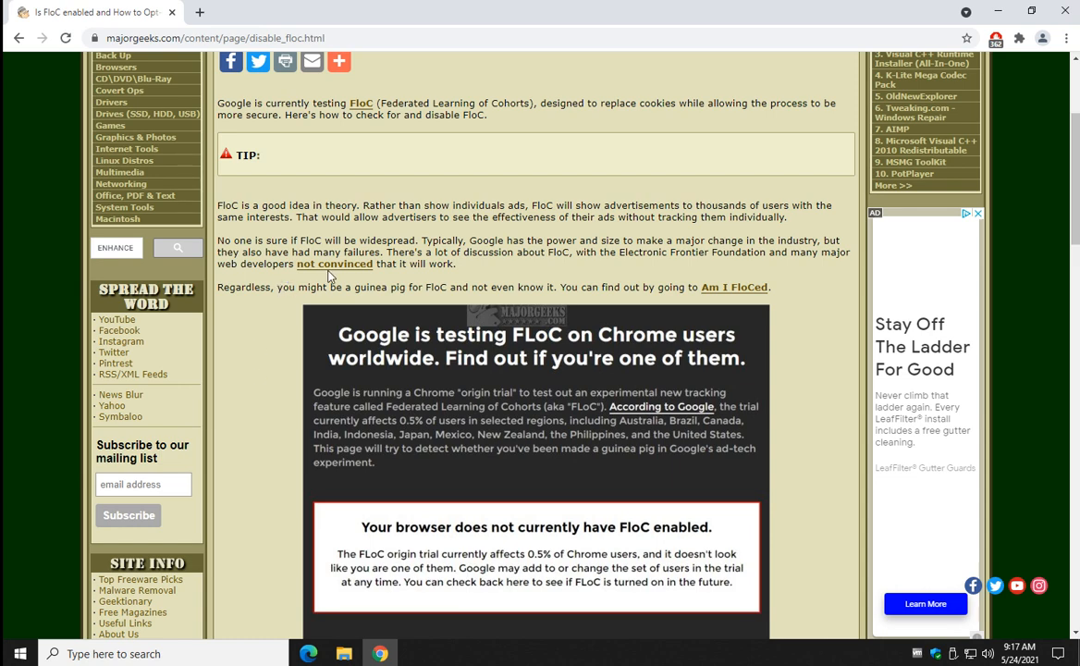
mouse_move(325, 266)
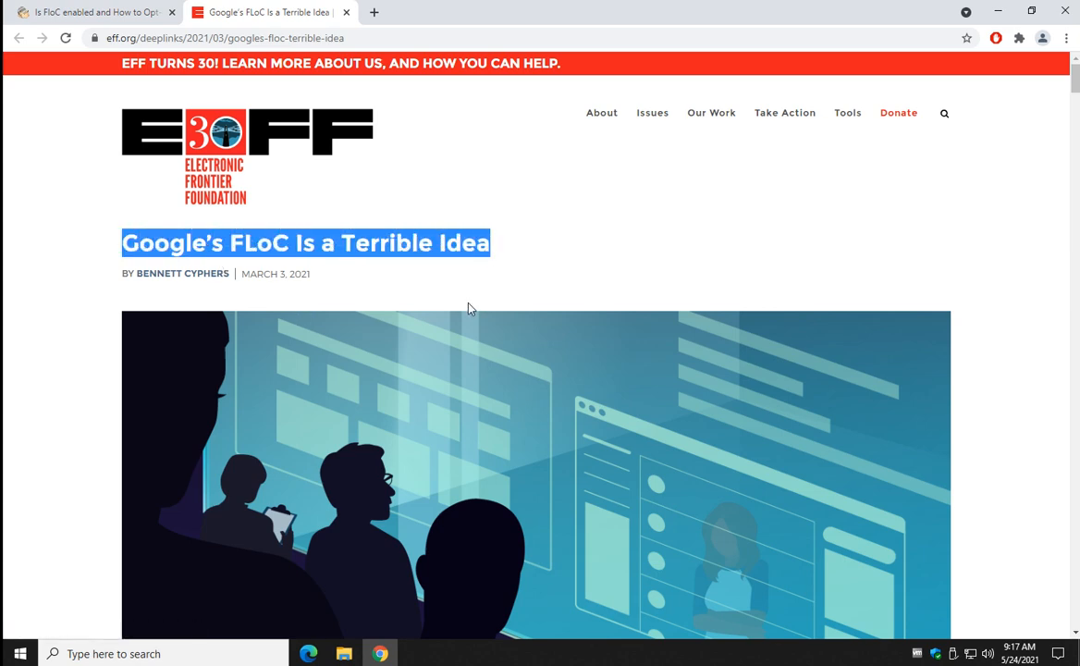
scroll(down, 3)
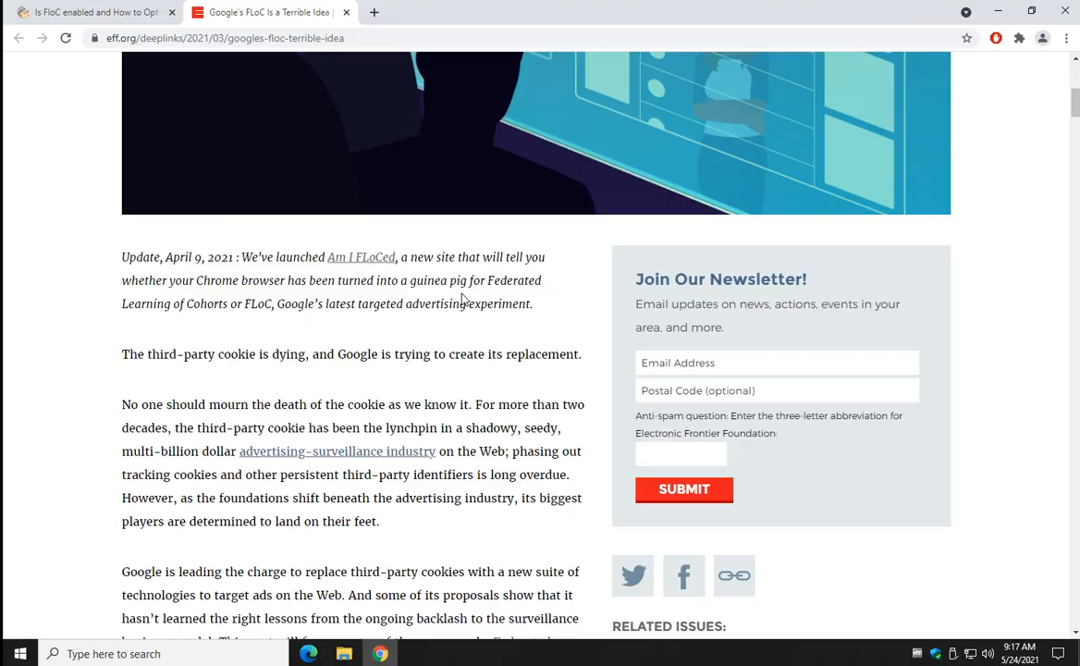
scroll(down, 3)
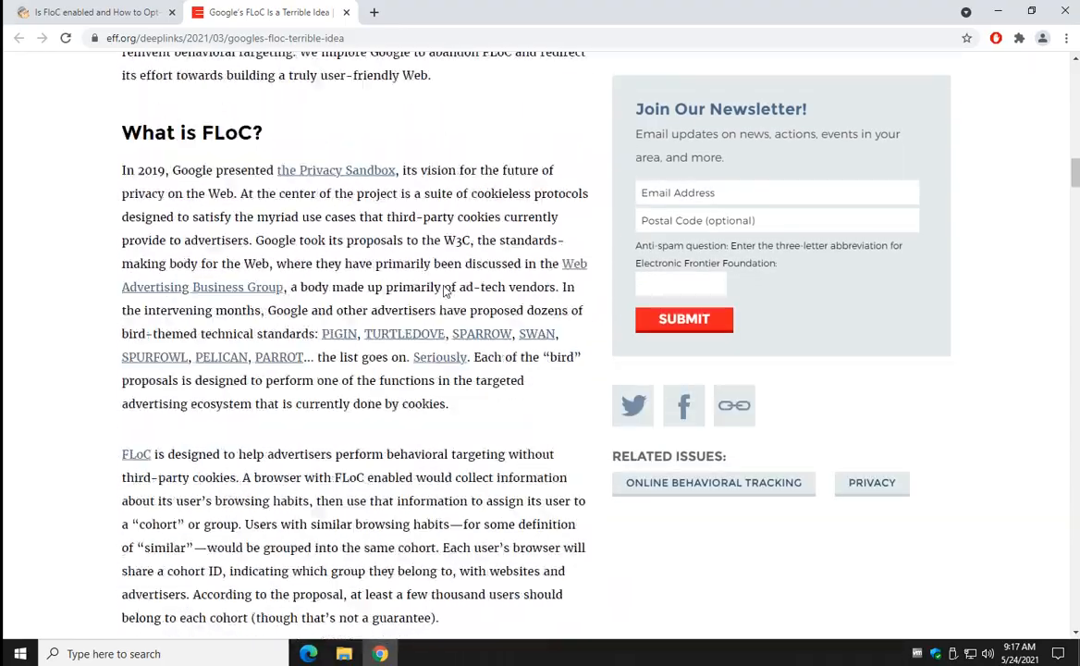
scroll(down, 3)
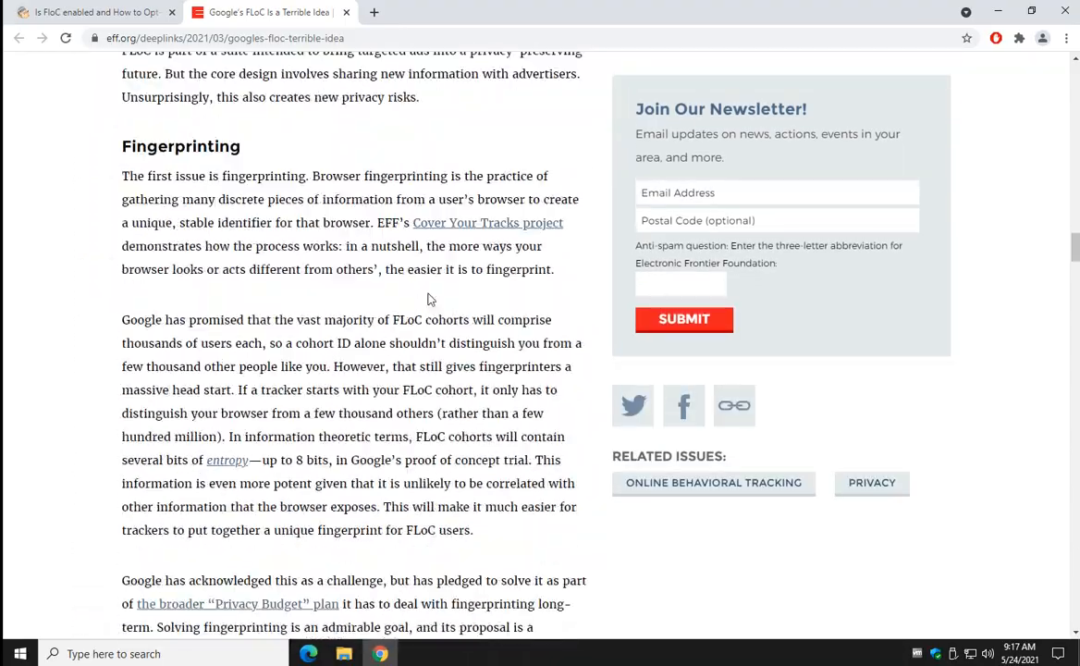
scroll(down, 3)
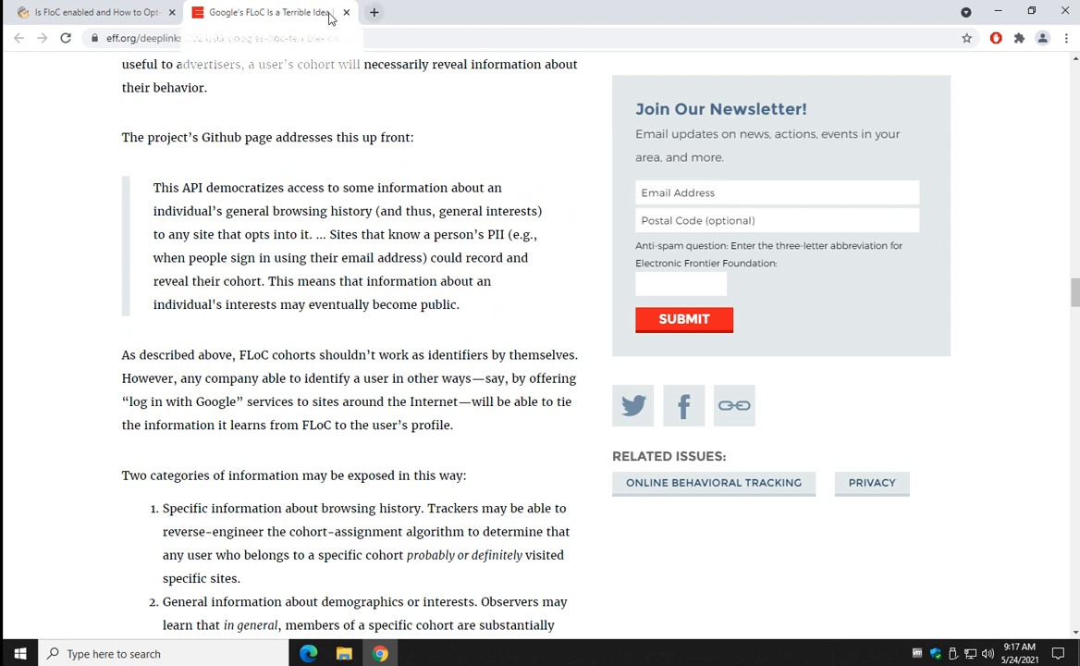
click(102, 11)
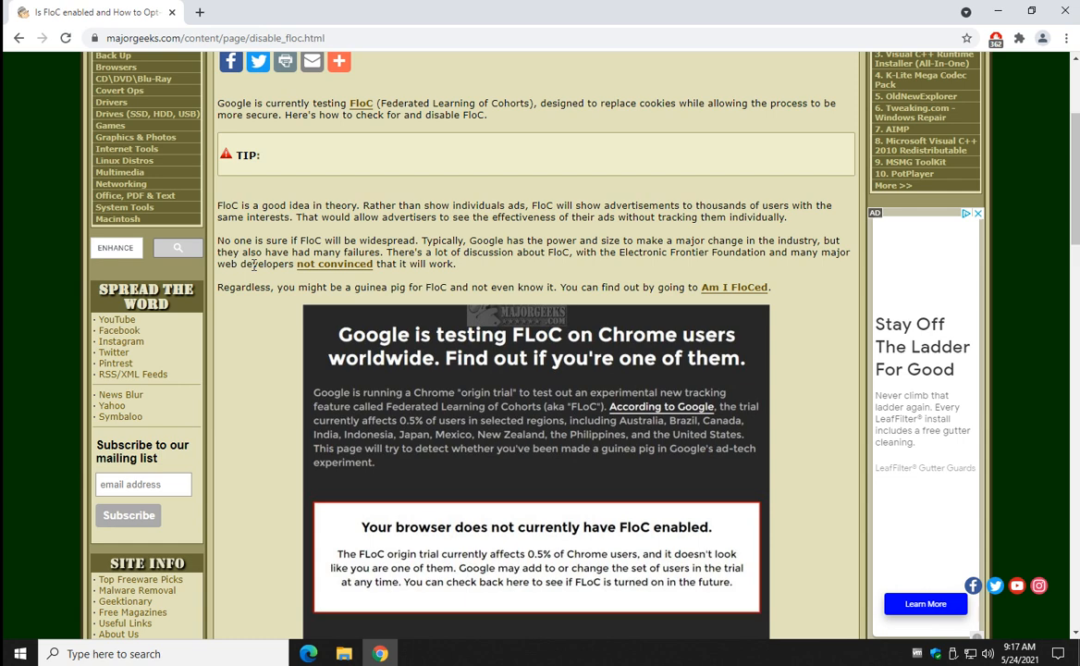
Follow the article's 'Am I FLoCed' link to load EFF's test site.
scroll(down, 3)
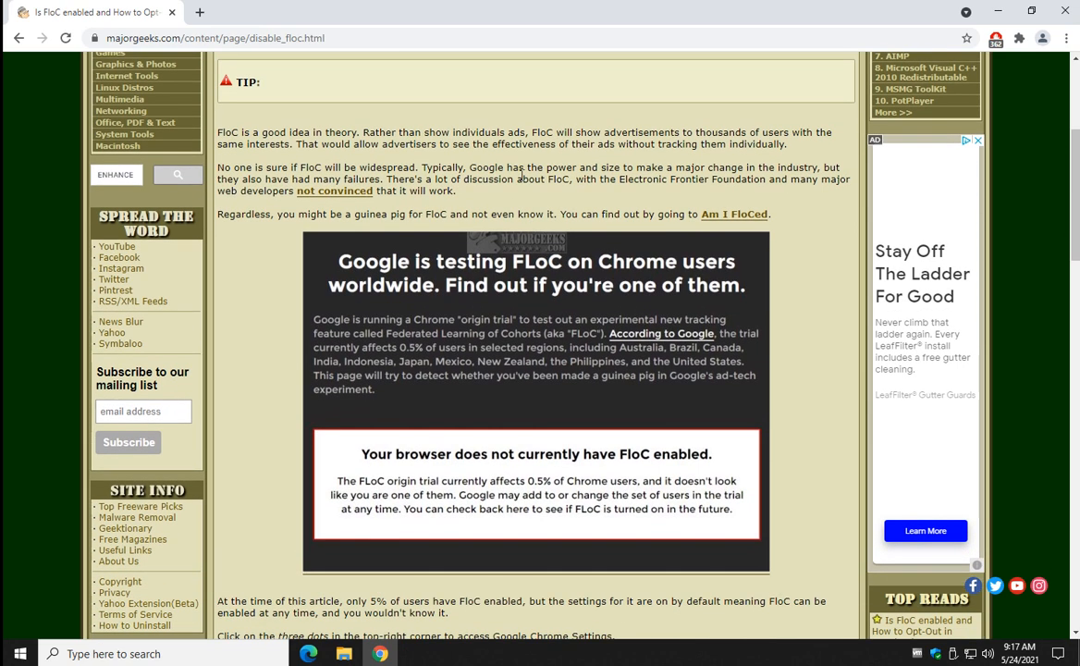
mouse_move(740, 215)
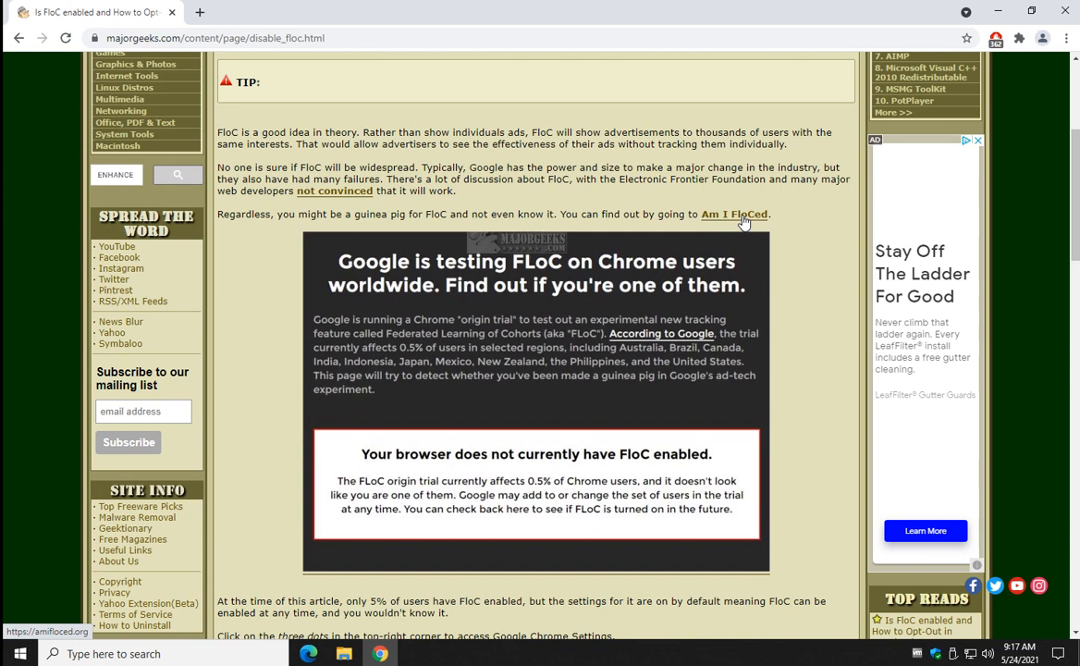
click(732, 214)
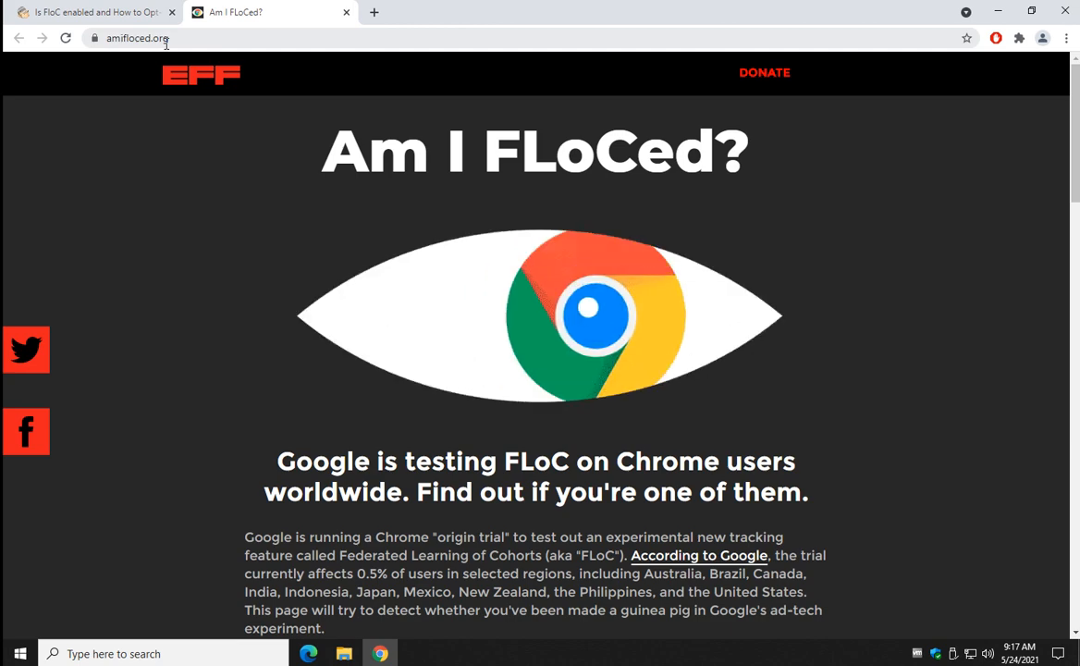
Run 'Check for FLoC ID', see FLoC is not enabled, then close the test site's tab.
scroll(down, 3)
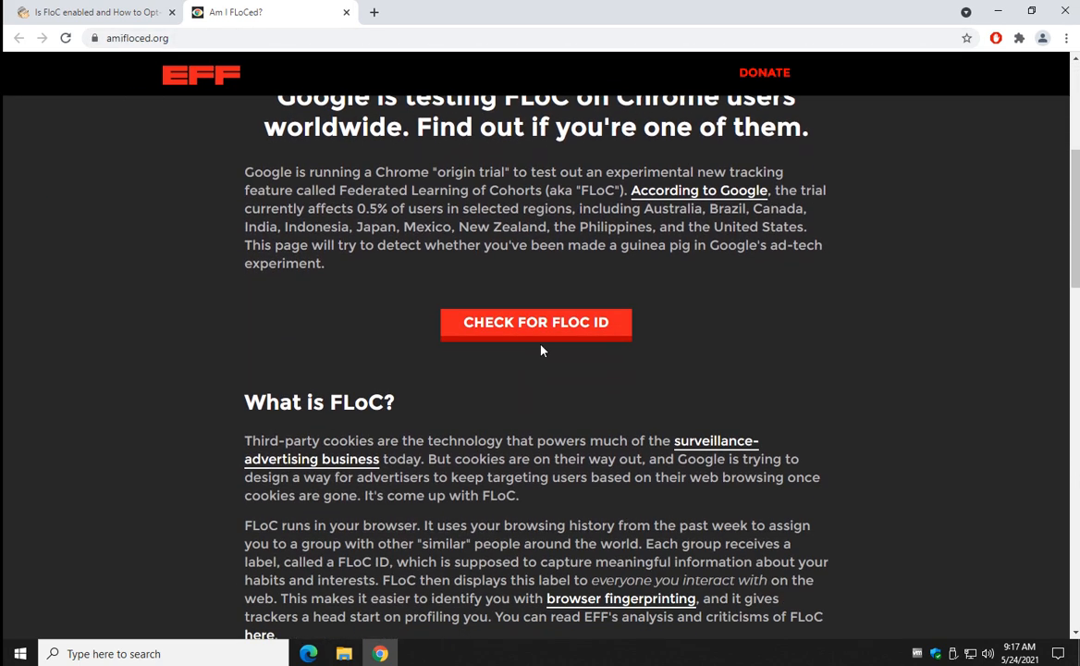
click(536, 321)
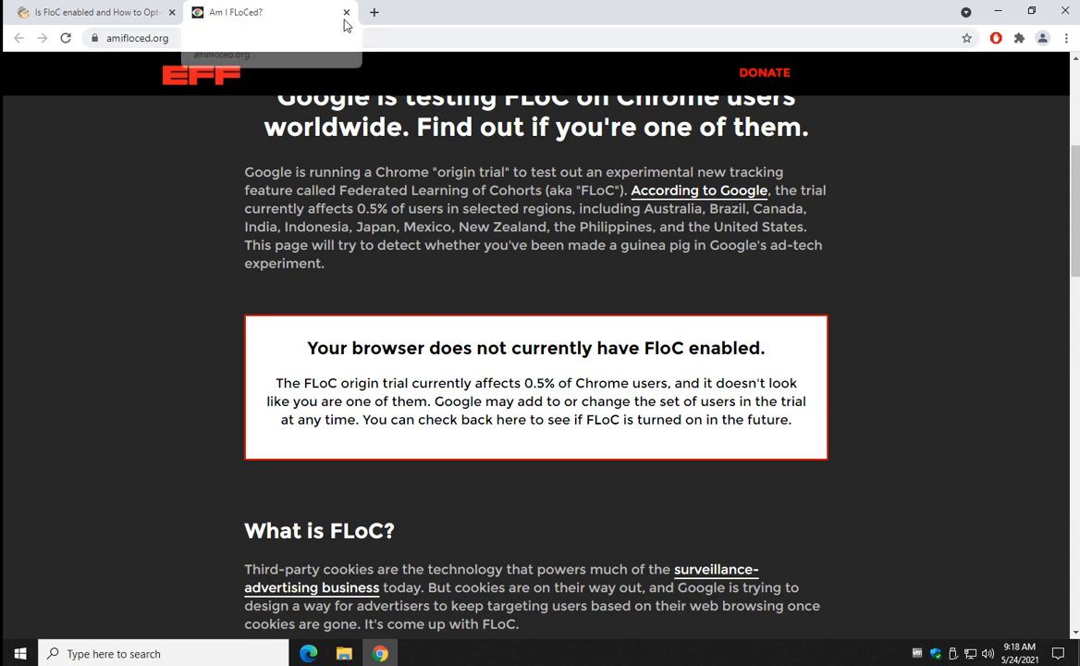
click(346, 12)
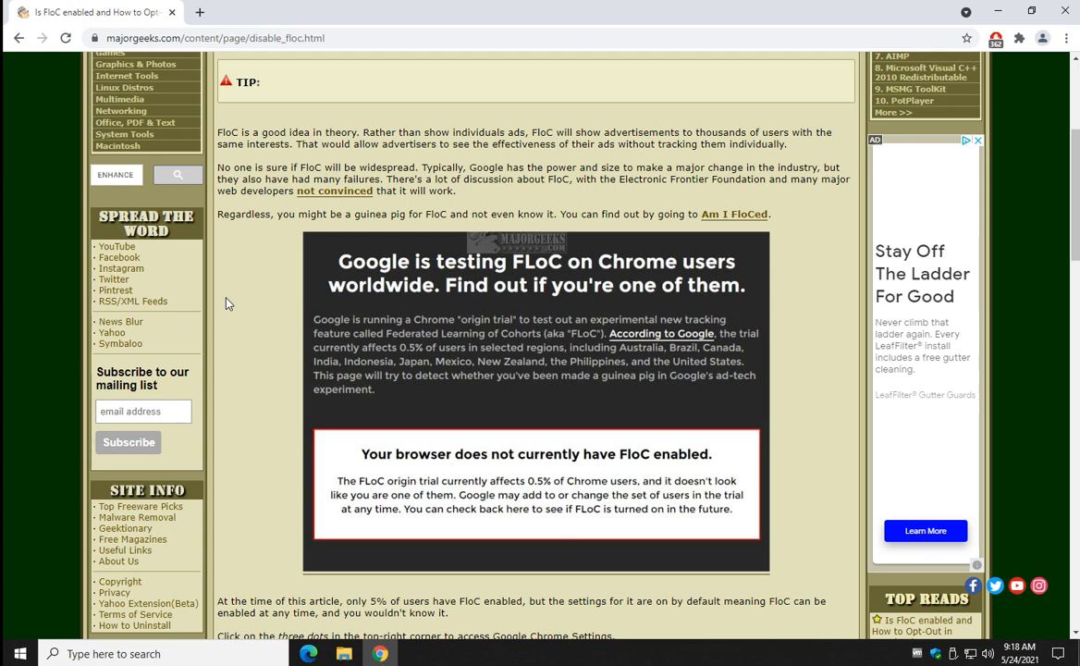
Read the article's disable steps, then reach Chrome Settings via the three-dot menu.
scroll(down, 3)
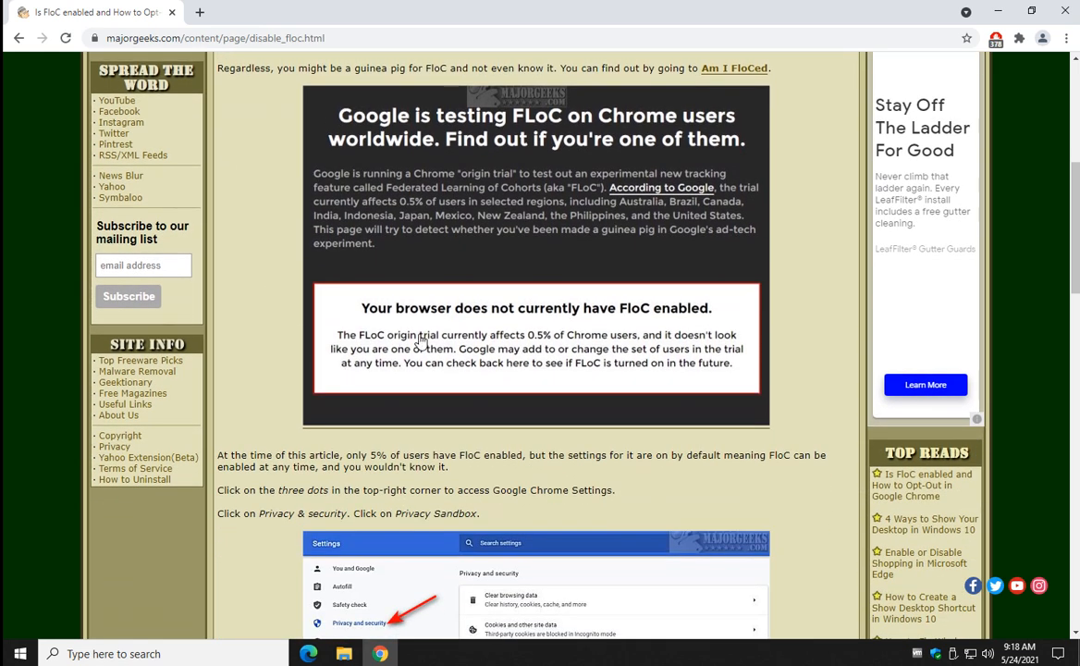
mouse_move(562, 341)
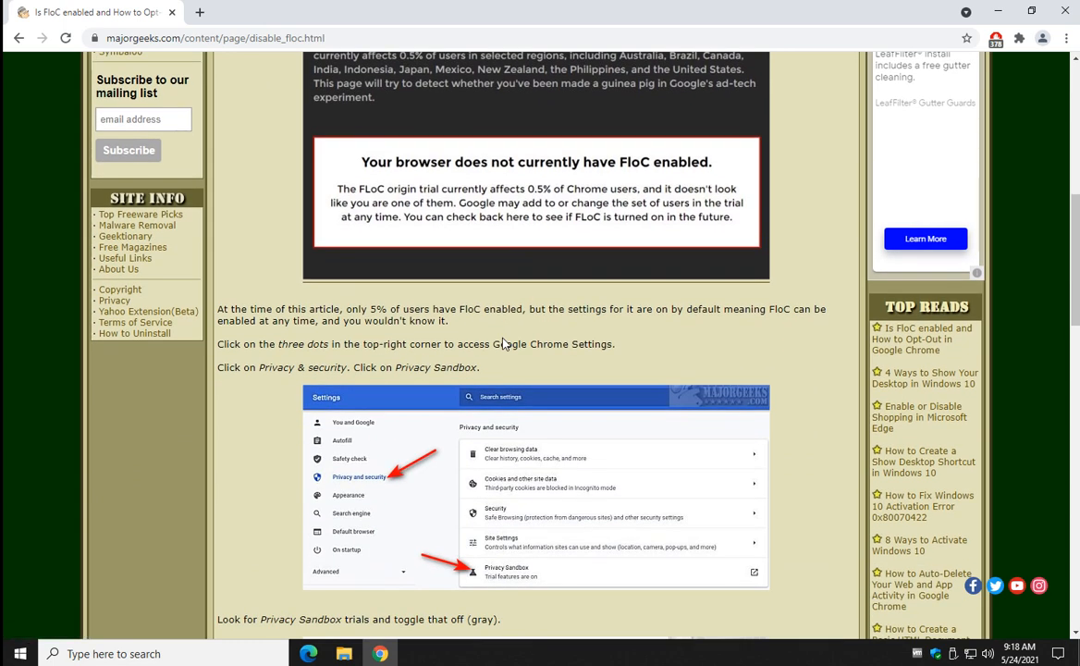
scroll(down, 3)
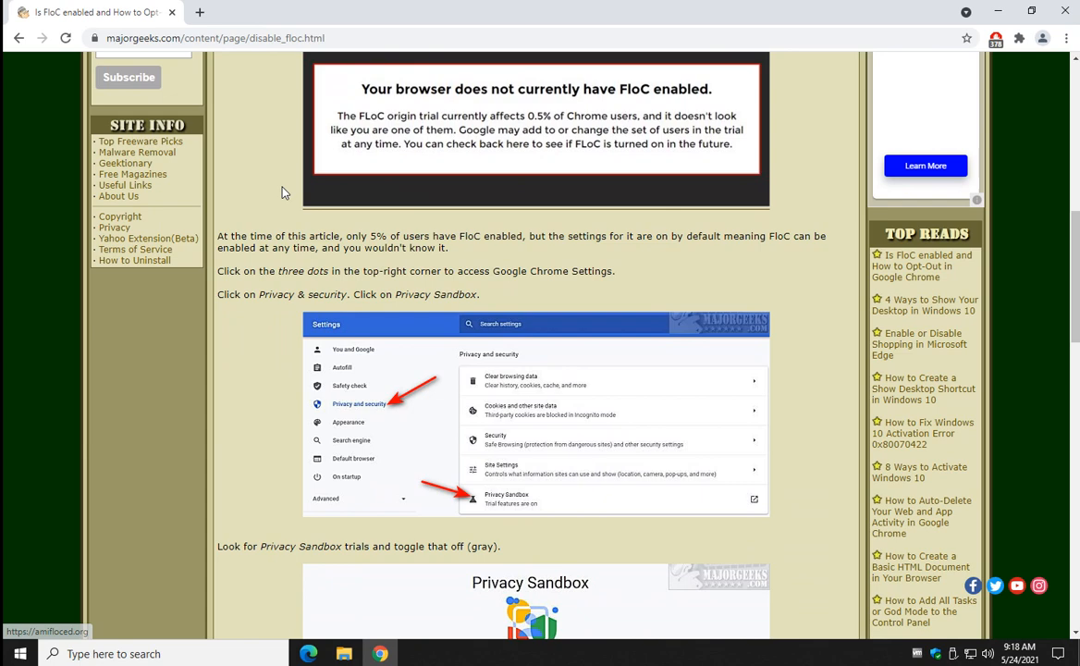
scroll(down, 3)
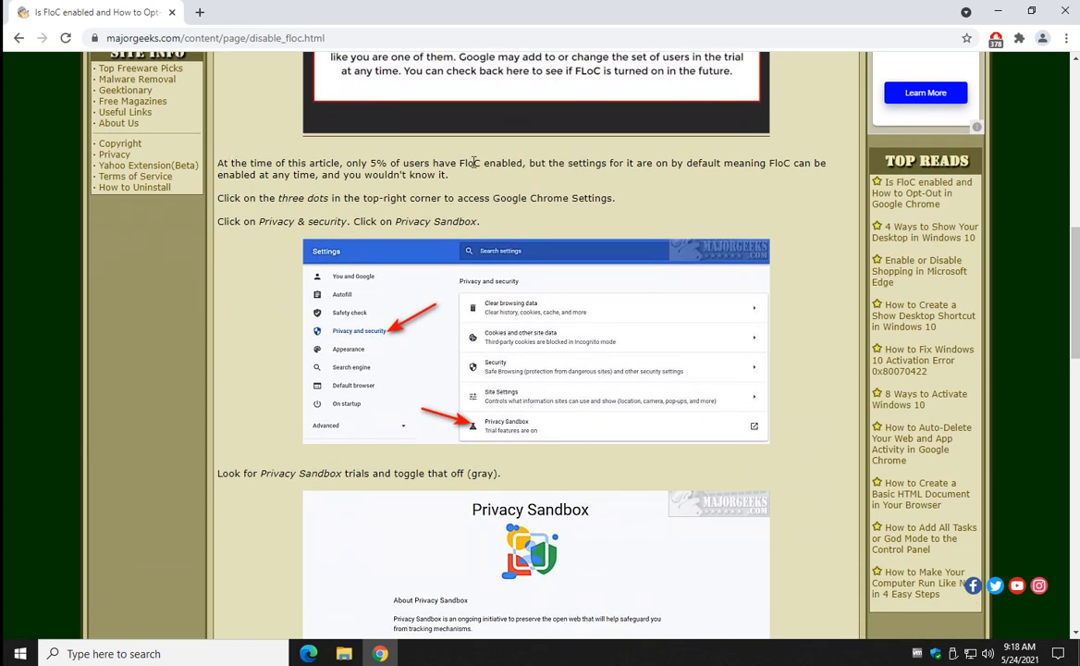
mouse_move(1066, 37)
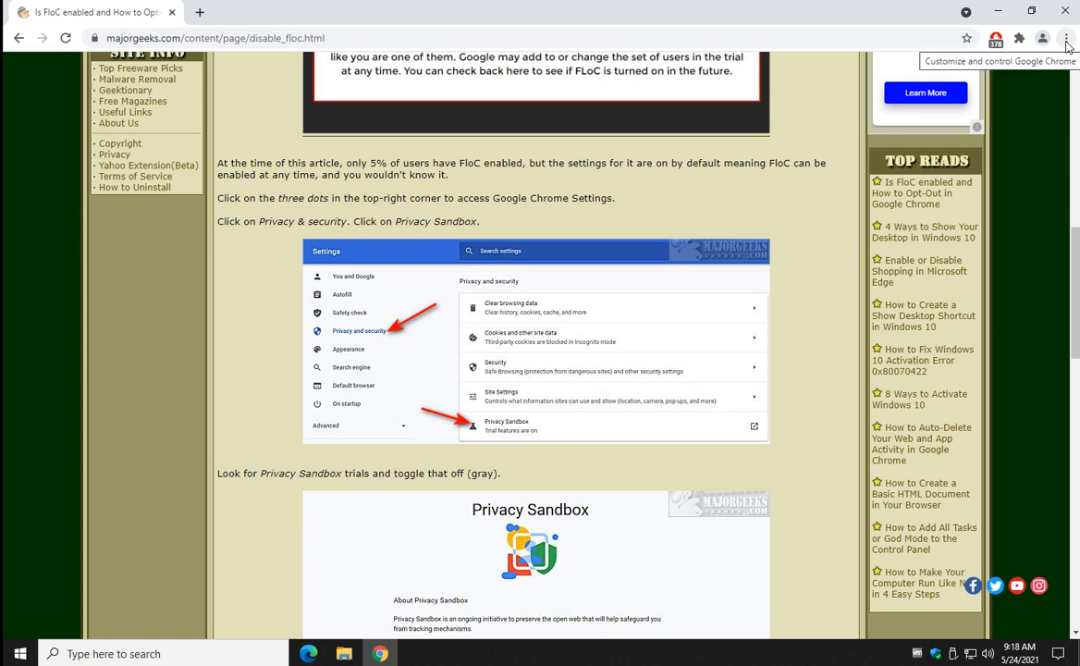
click(1070, 36)
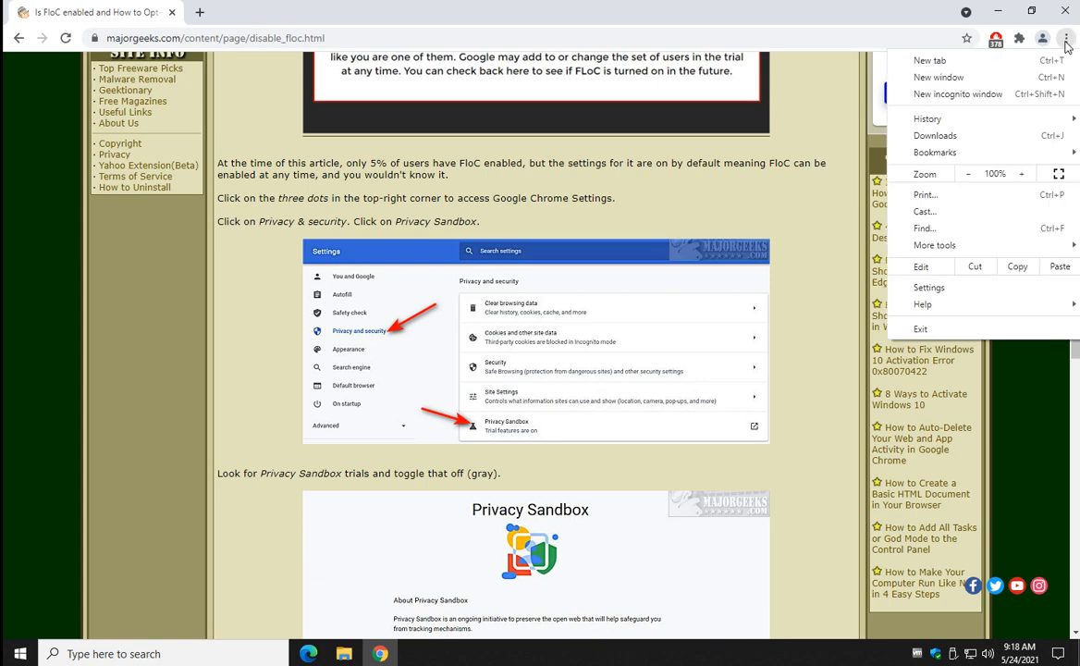
click(928, 286)
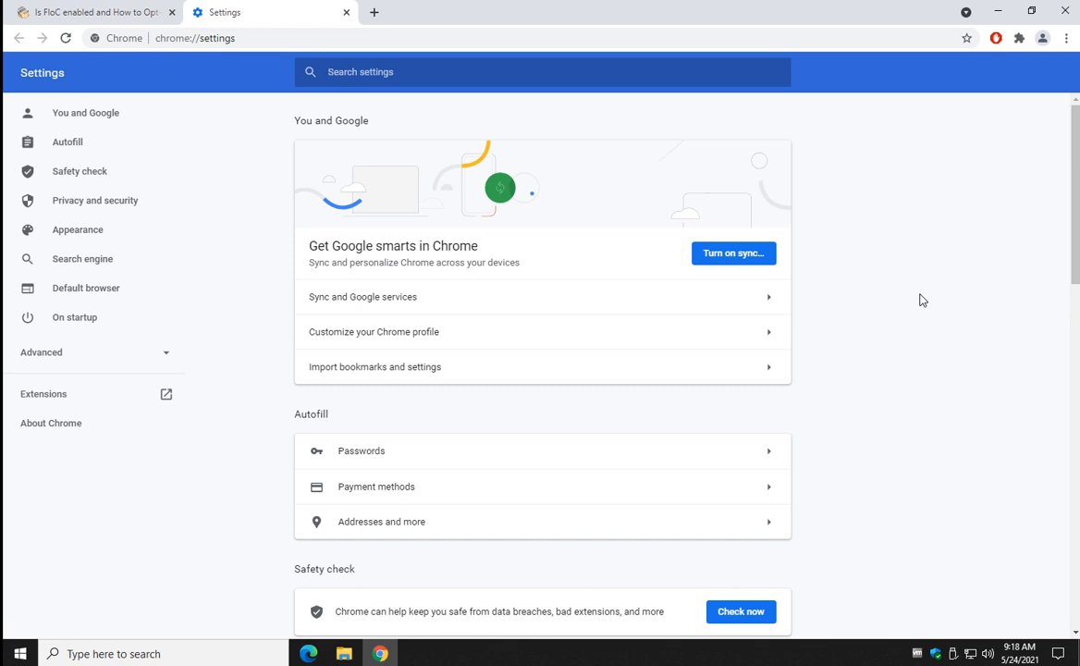
mouse_move(903, 284)
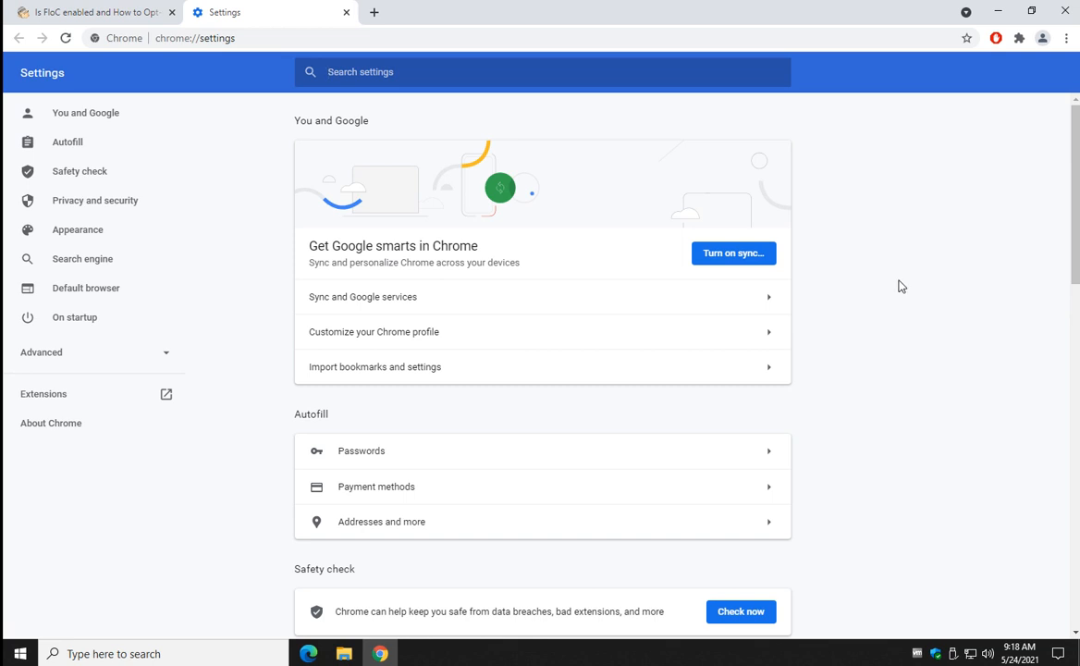
Recheck the article's next step, then return to Settings showing Privacy and security.
click(96, 199)
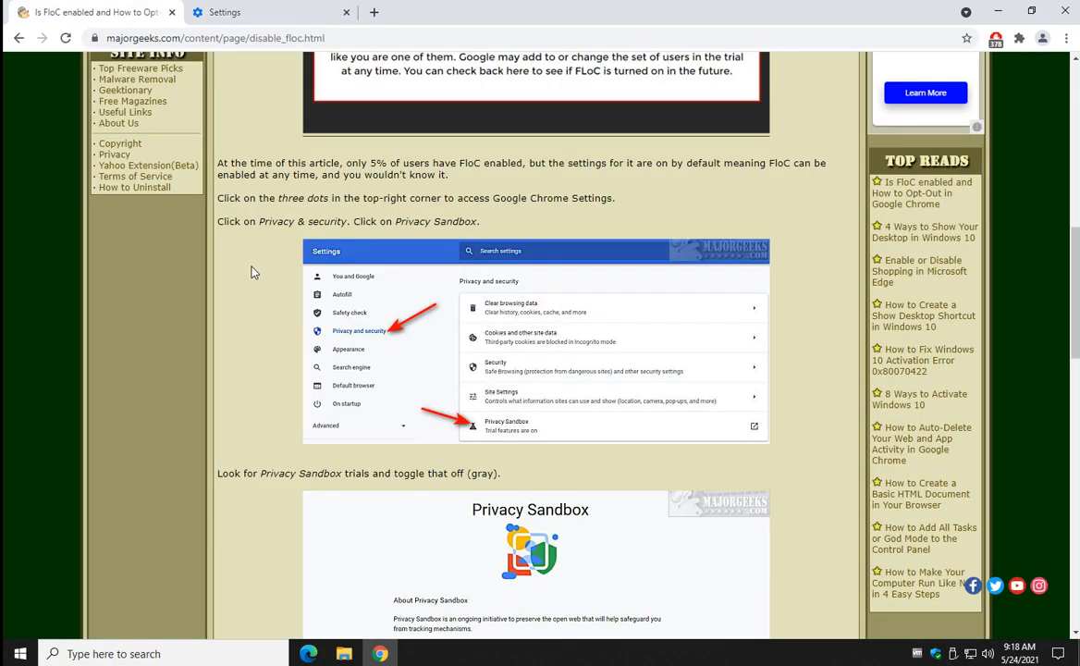
scroll(up, 3)
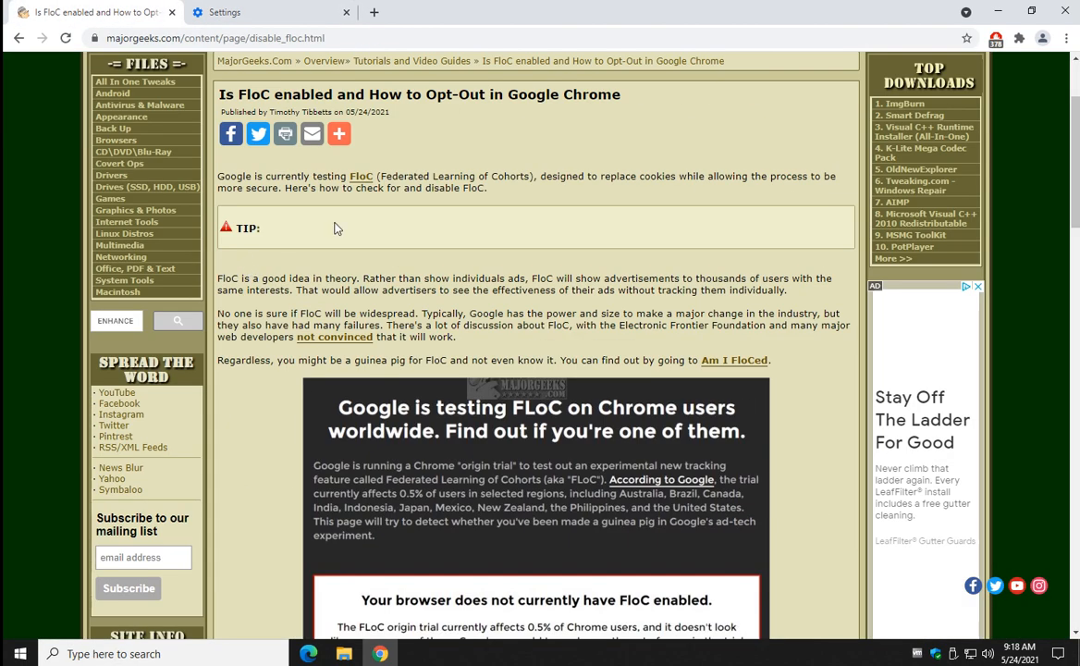
scroll(down, 3)
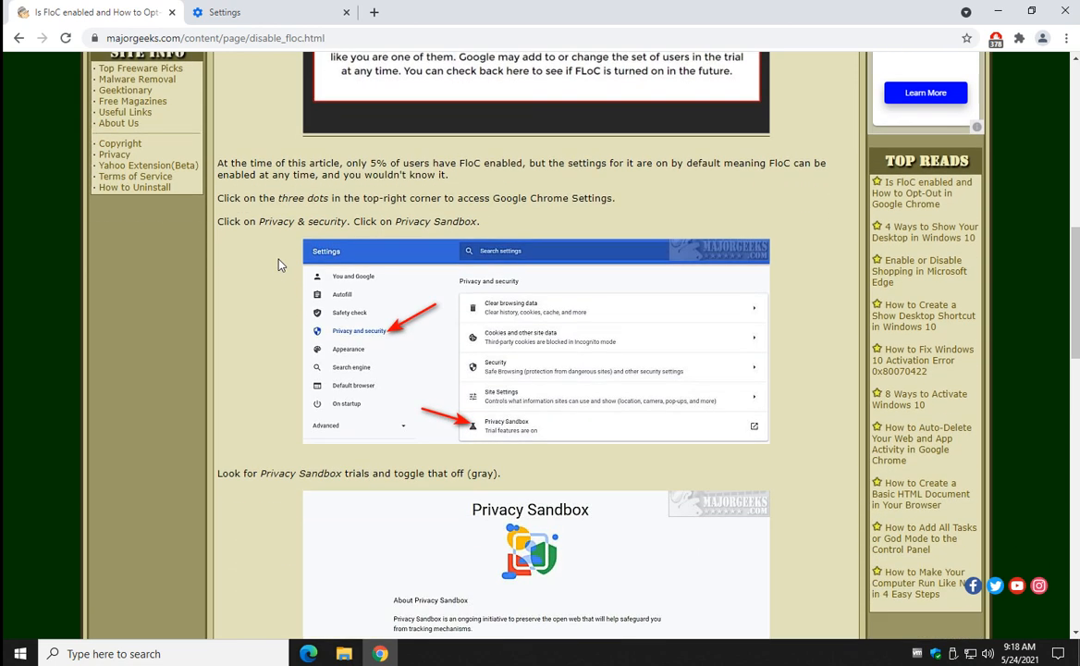
click(231, 15)
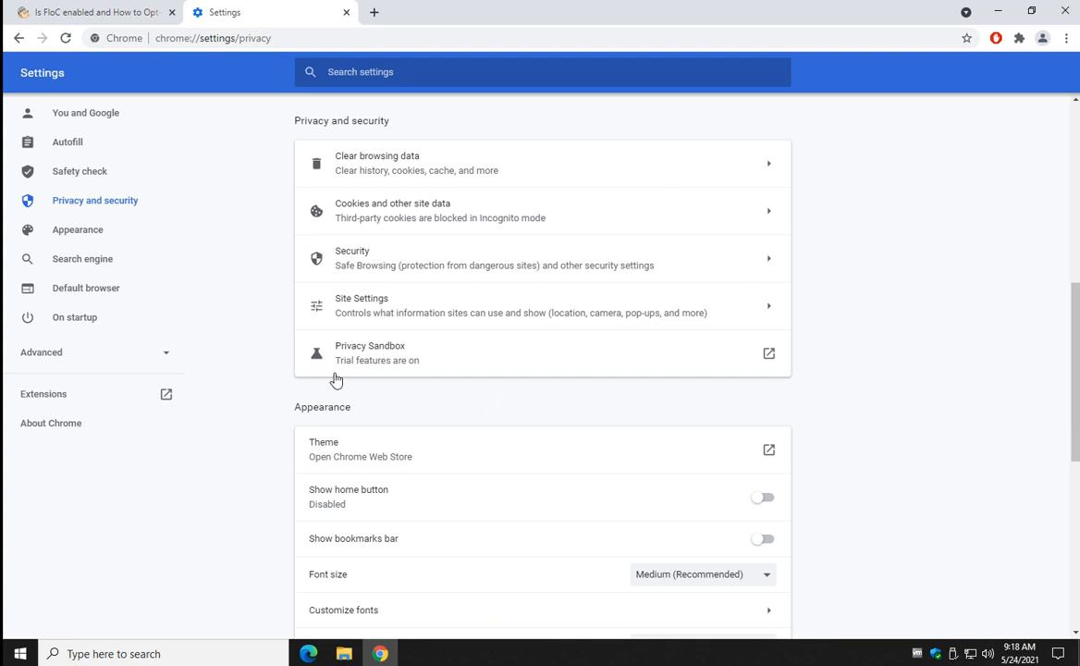
mouse_move(378, 370)
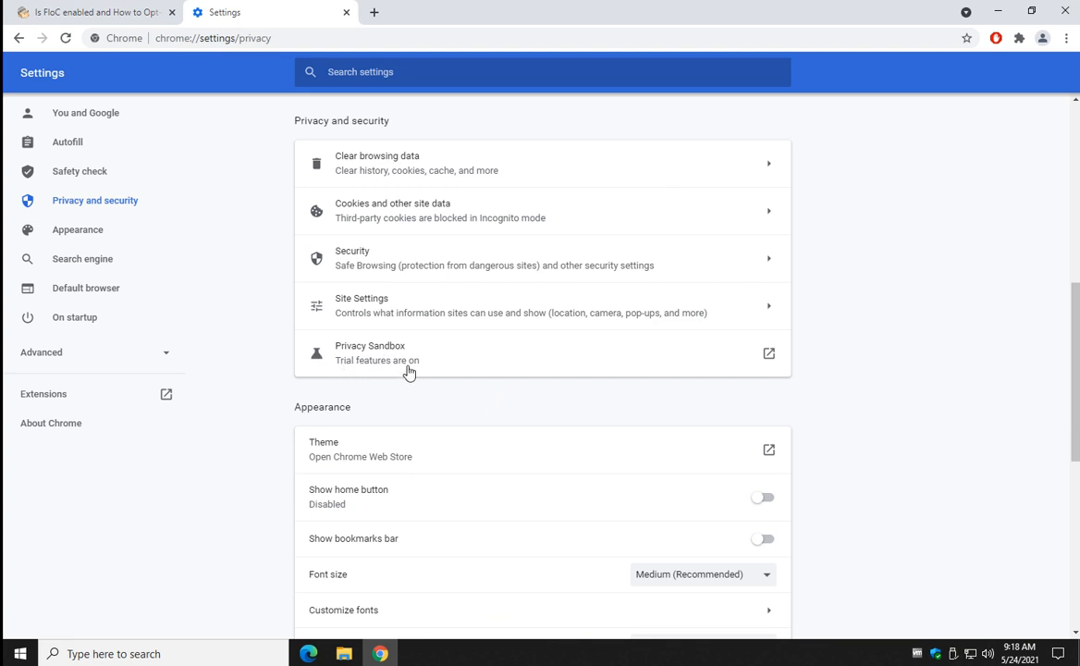
Turn Privacy Sandbox trials off on its settings page, then view the privacysandbox.com details.
click(770, 353)
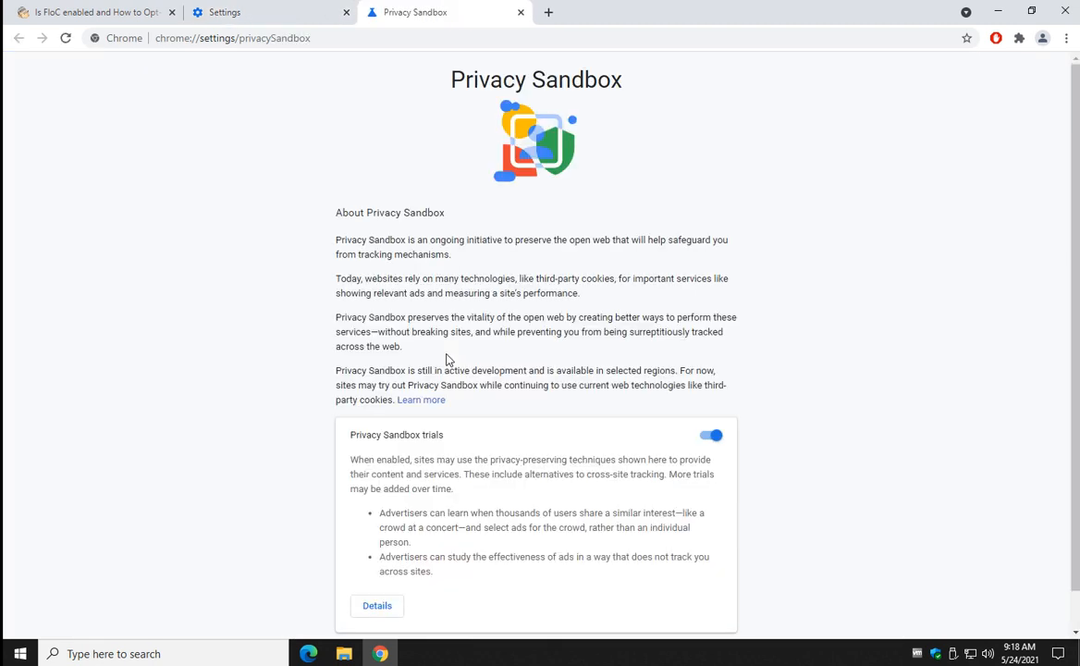
scroll(down, 3)
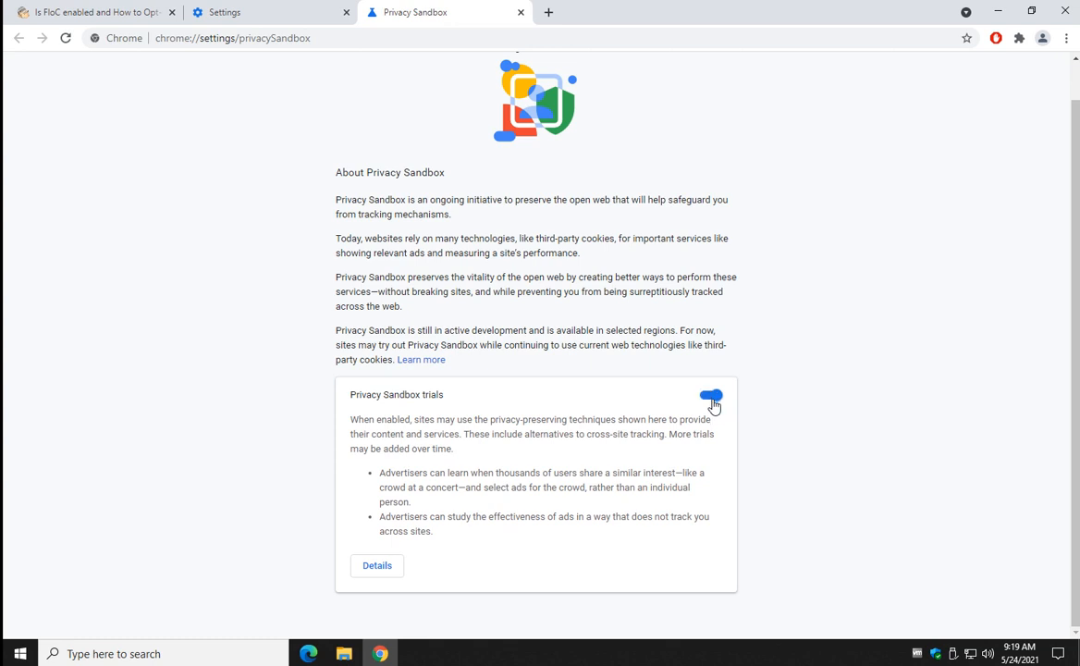
click(710, 396)
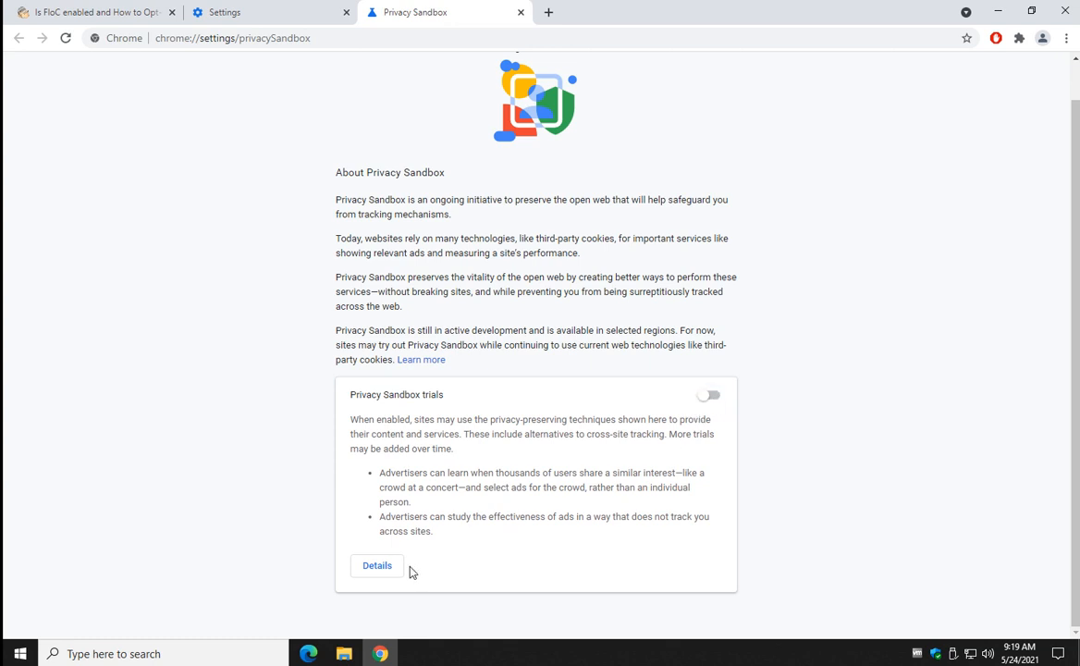
click(420, 359)
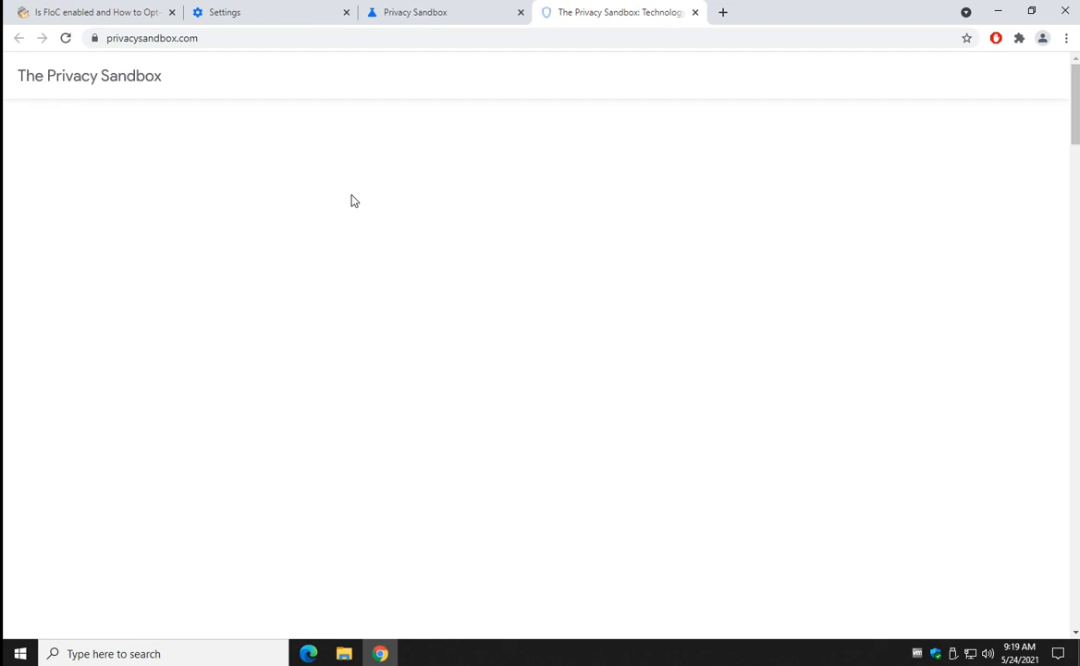
scroll(down, 3)
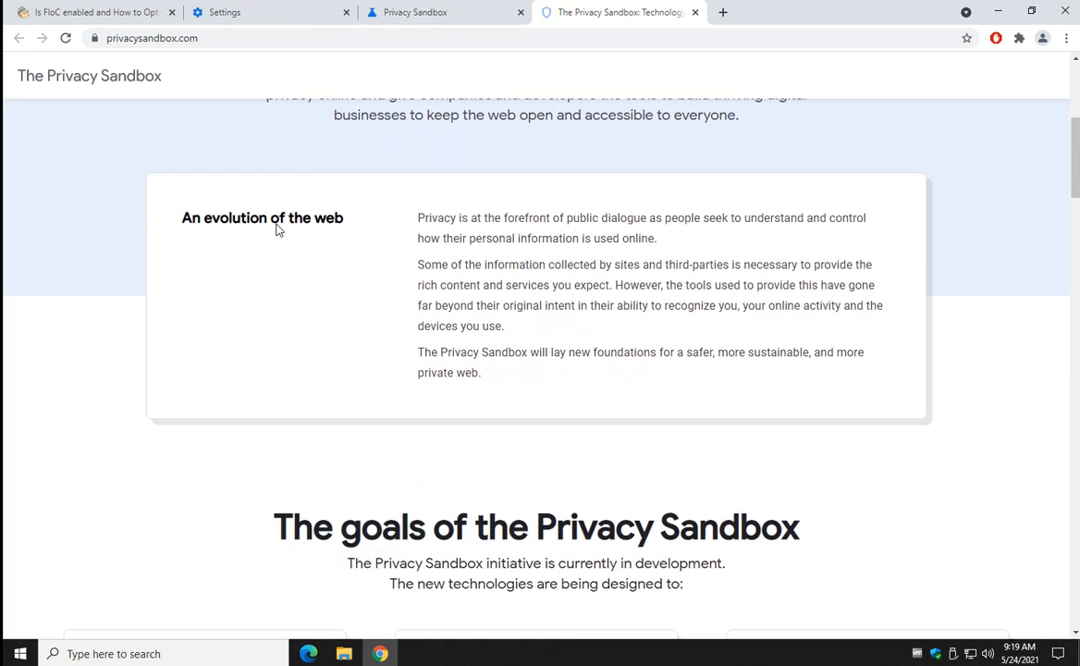
scroll(down, 3)
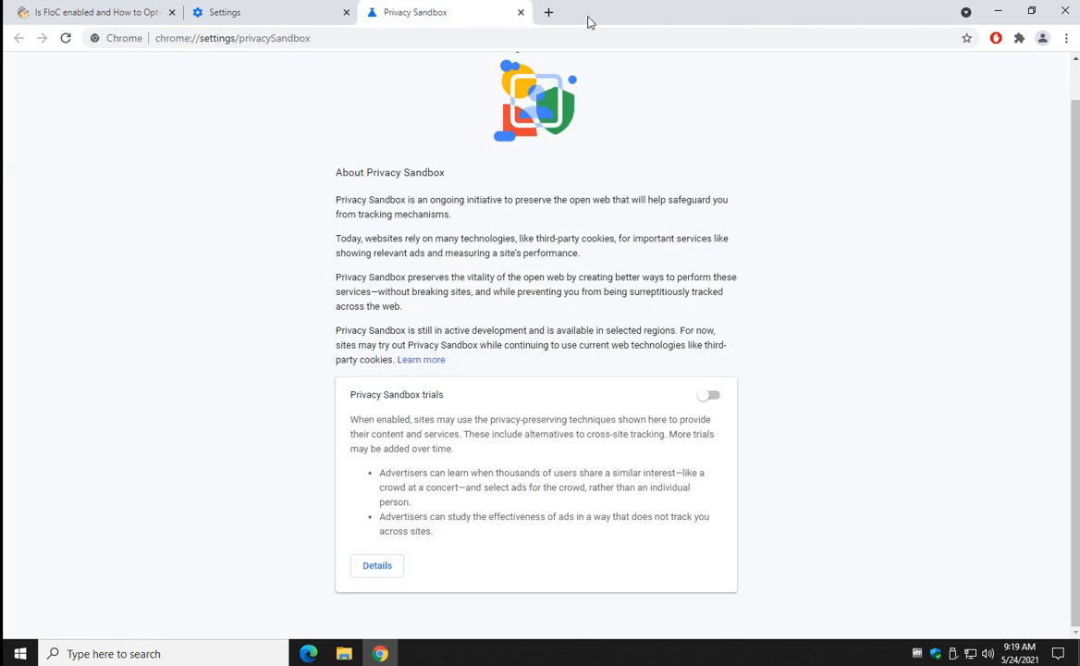
mouse_move(404, 67)
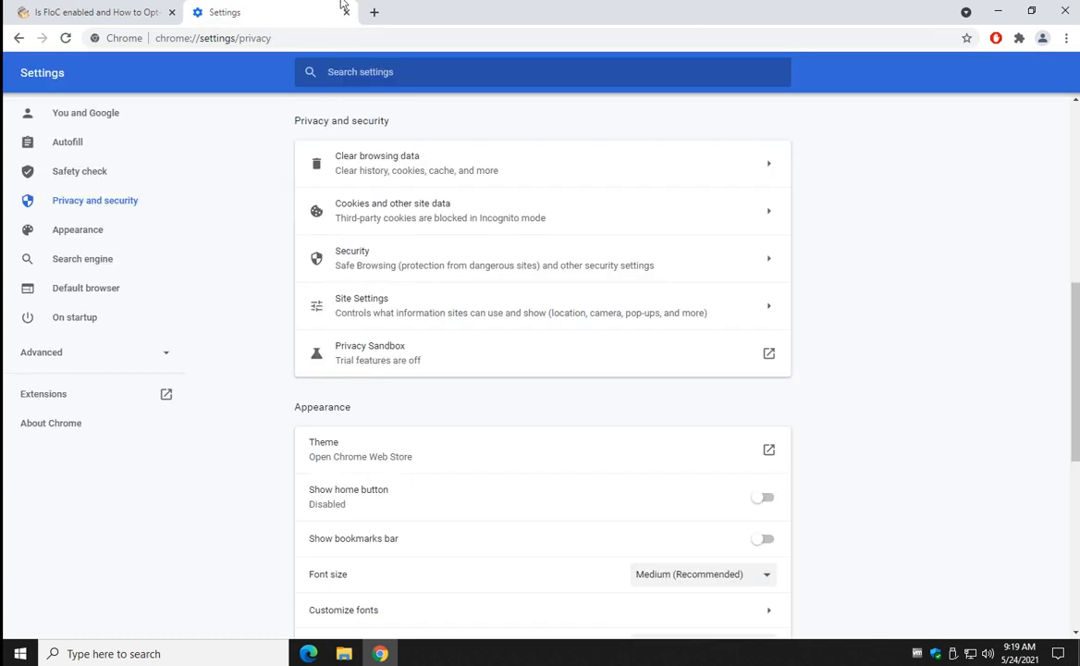
Switch back to the MajorGeeks FLoC article tab.
click(97, 19)
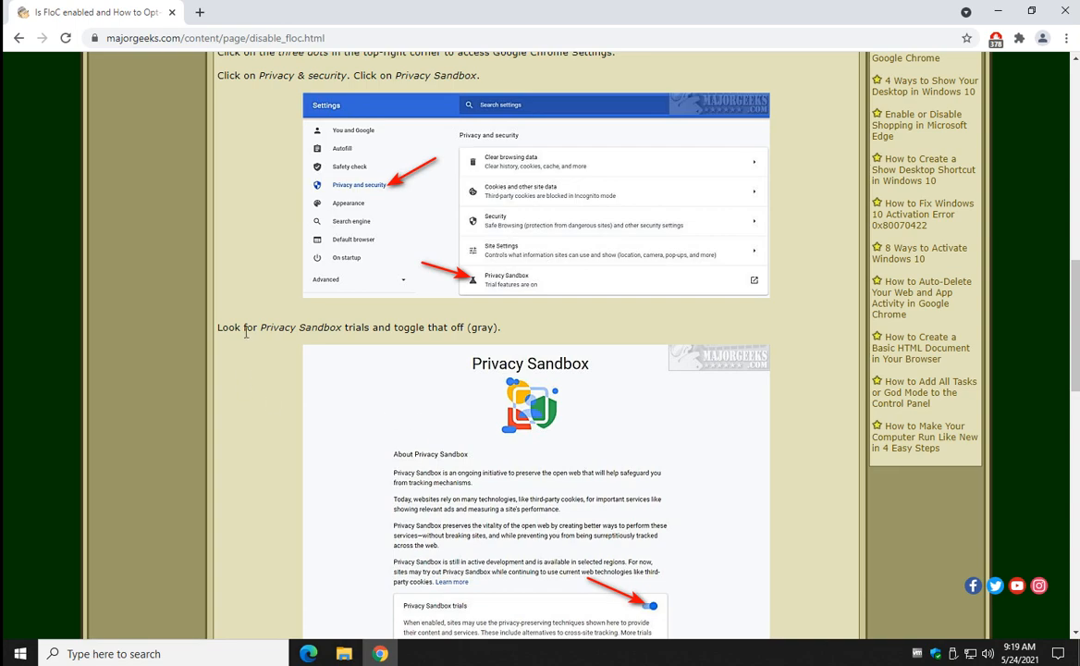
scroll(down, 3)
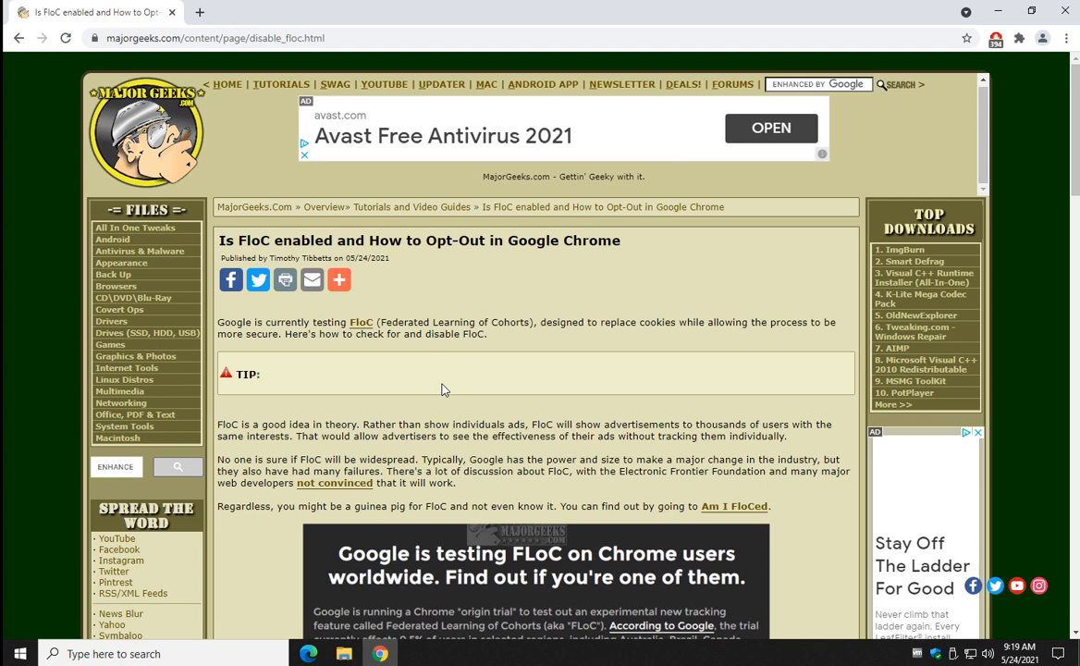
mouse_move(473, 370)
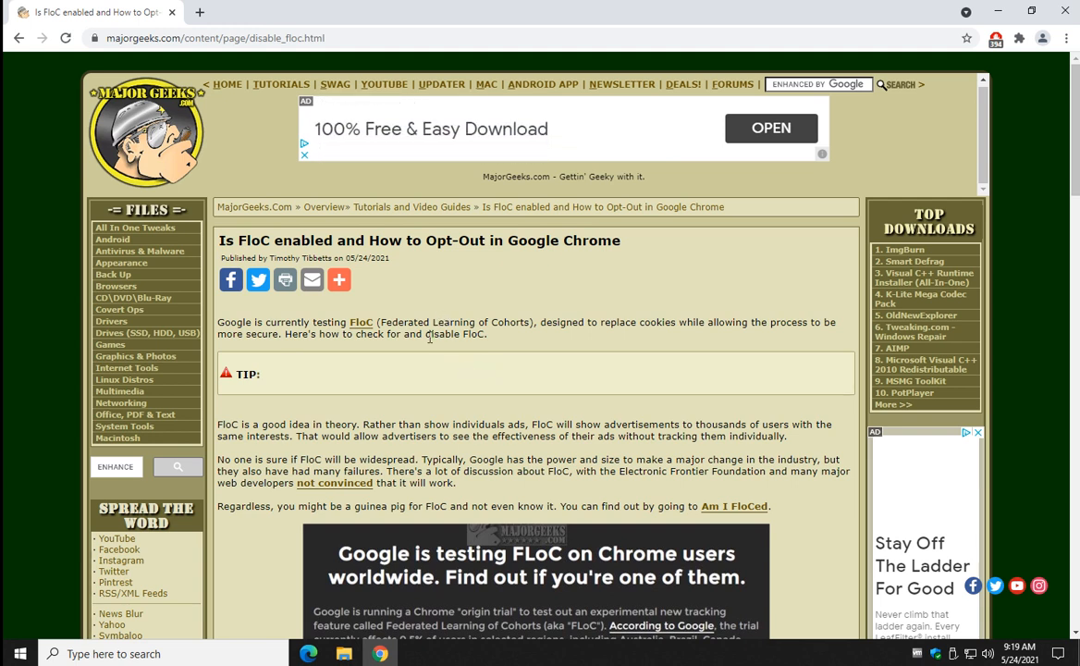
mouse_move(339, 322)
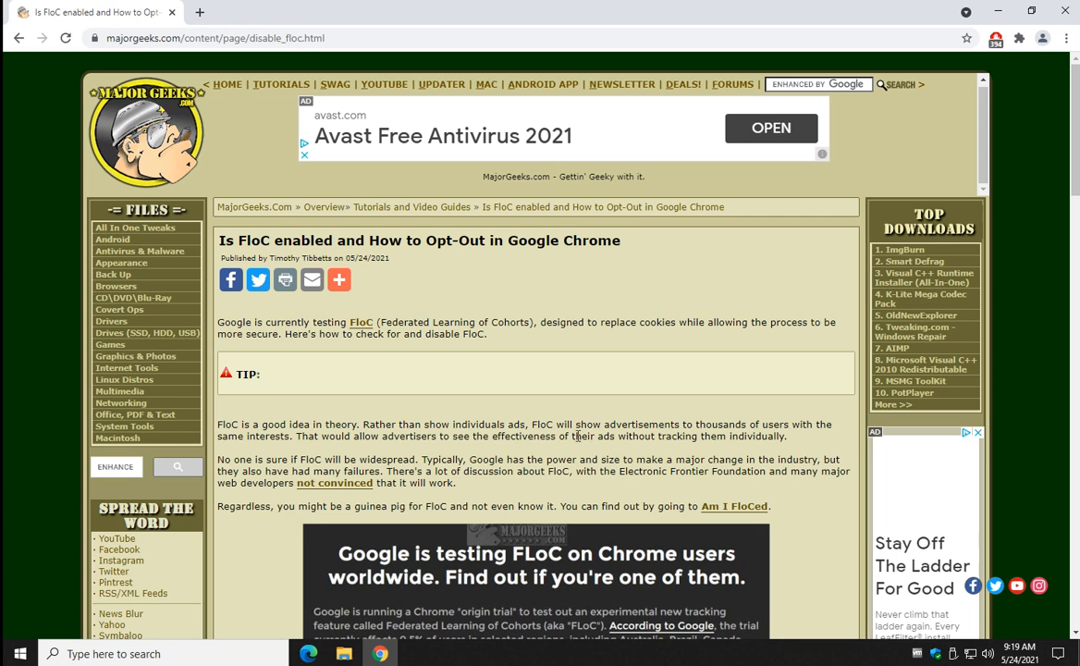
mouse_move(481, 298)
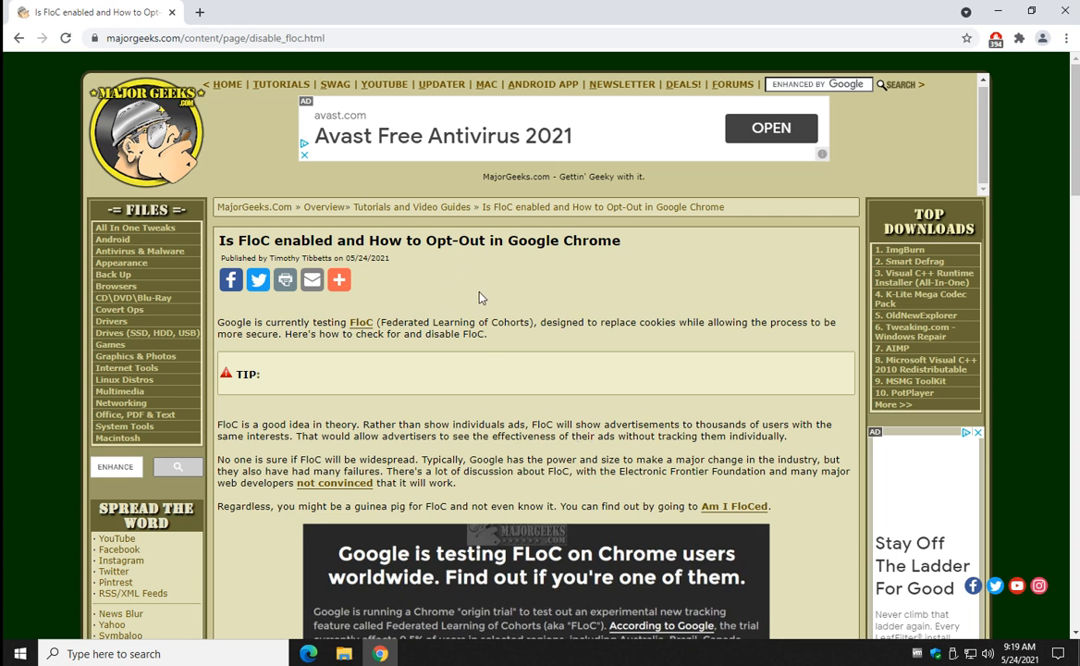
mouse_move(514, 342)
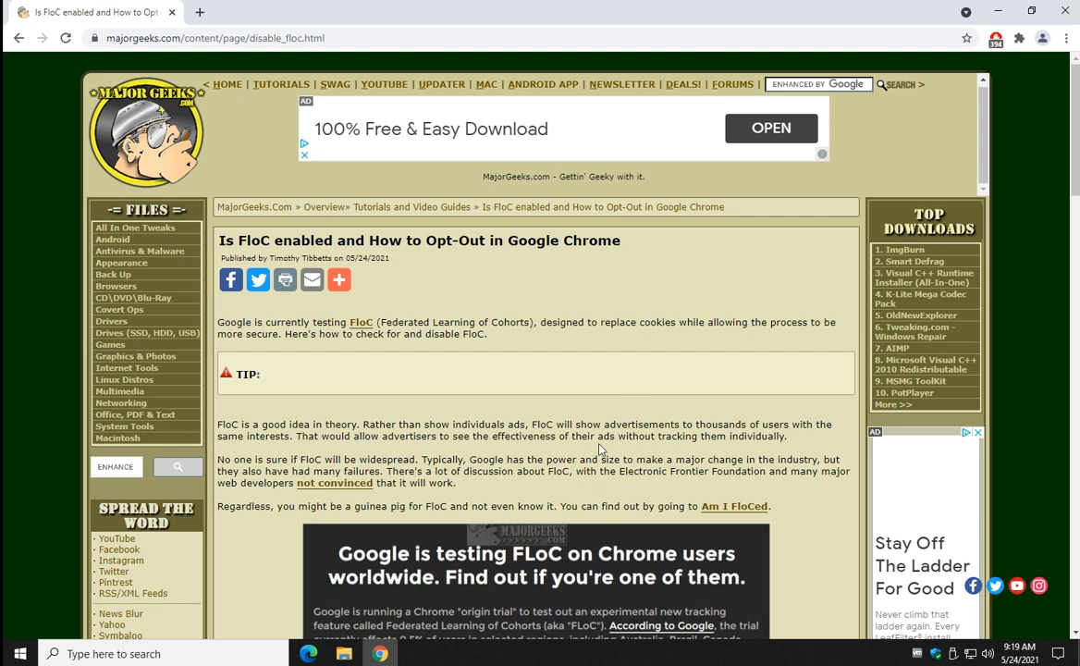
mouse_move(640, 446)
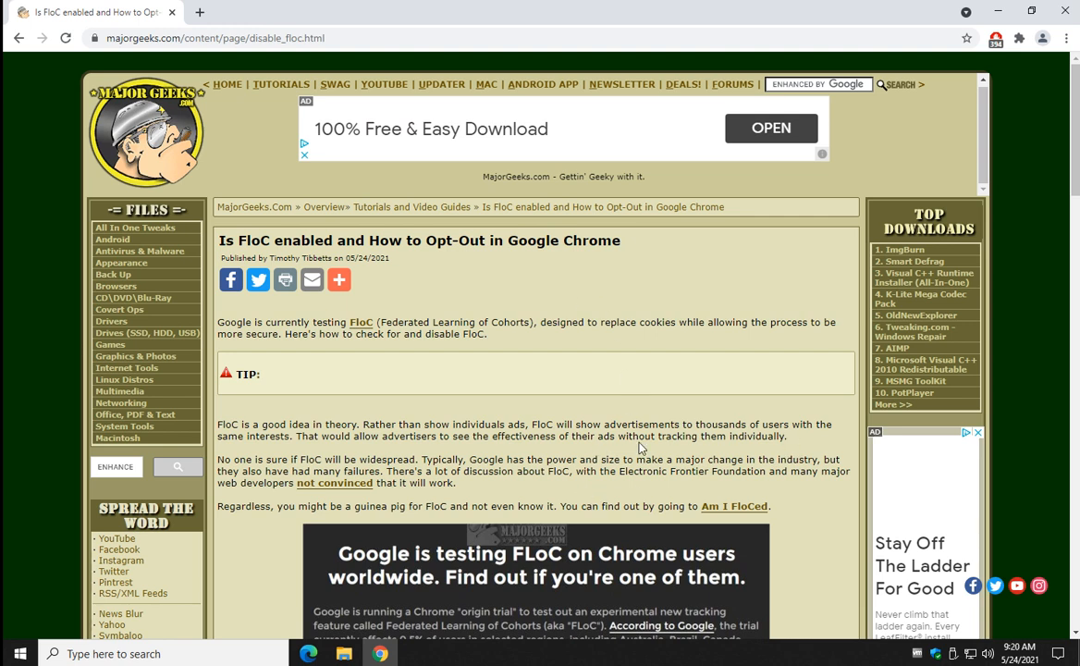